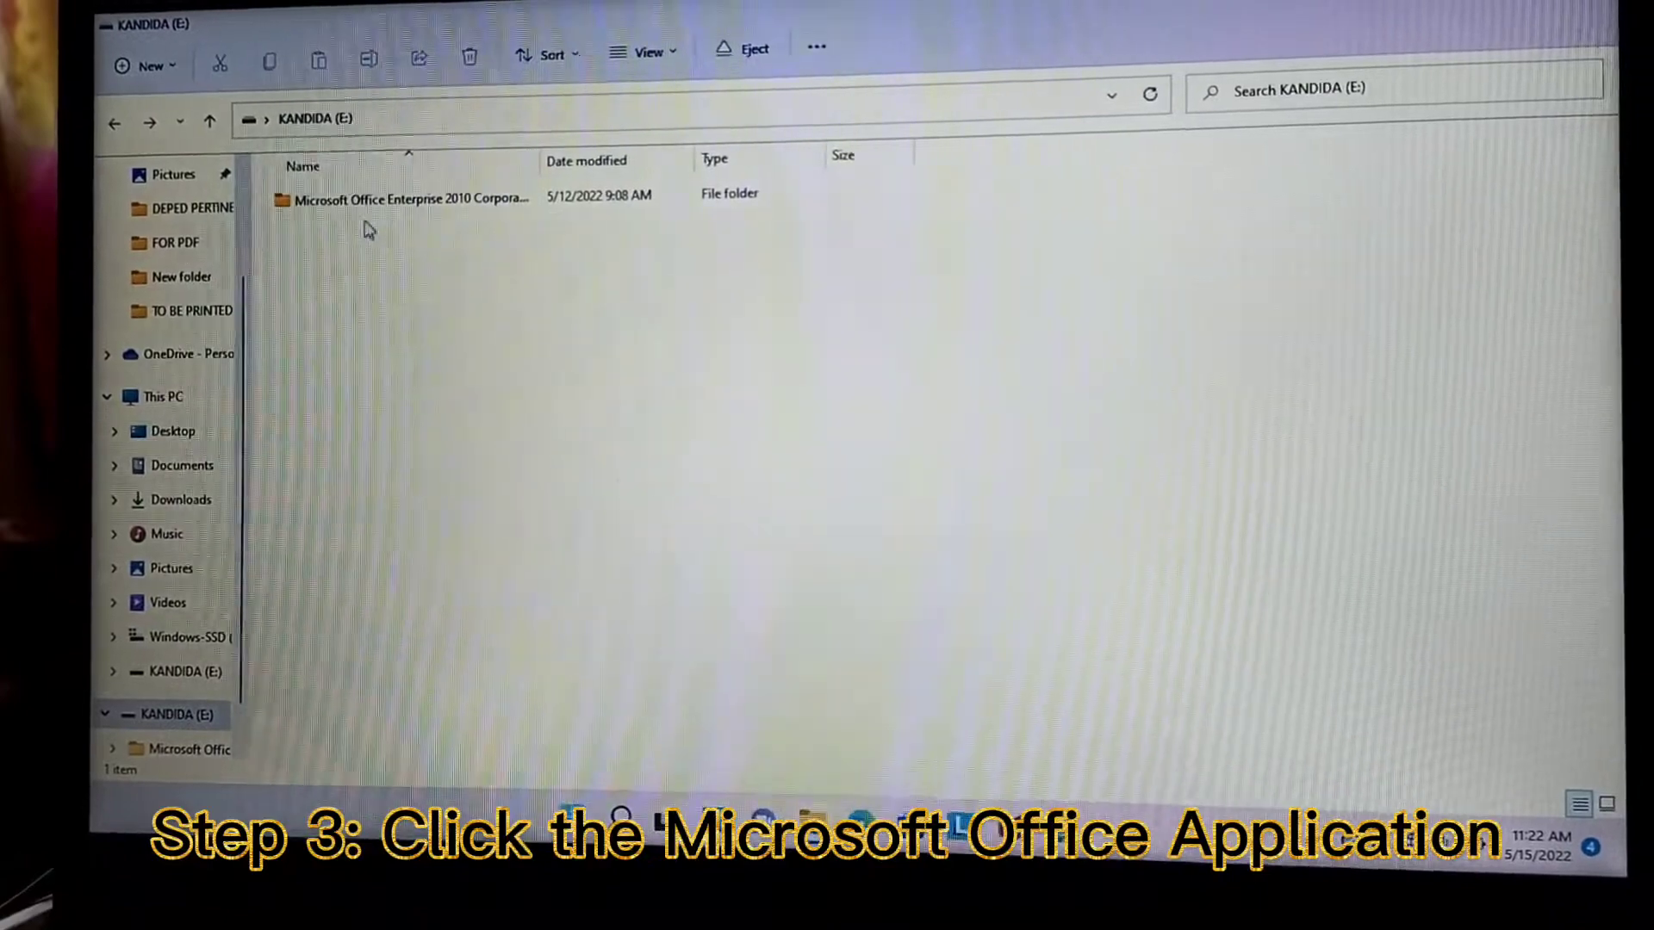
Launch the setup application inside the Microsoft Office Enterprise 2010 folder on drive E:
double_click(410, 199)
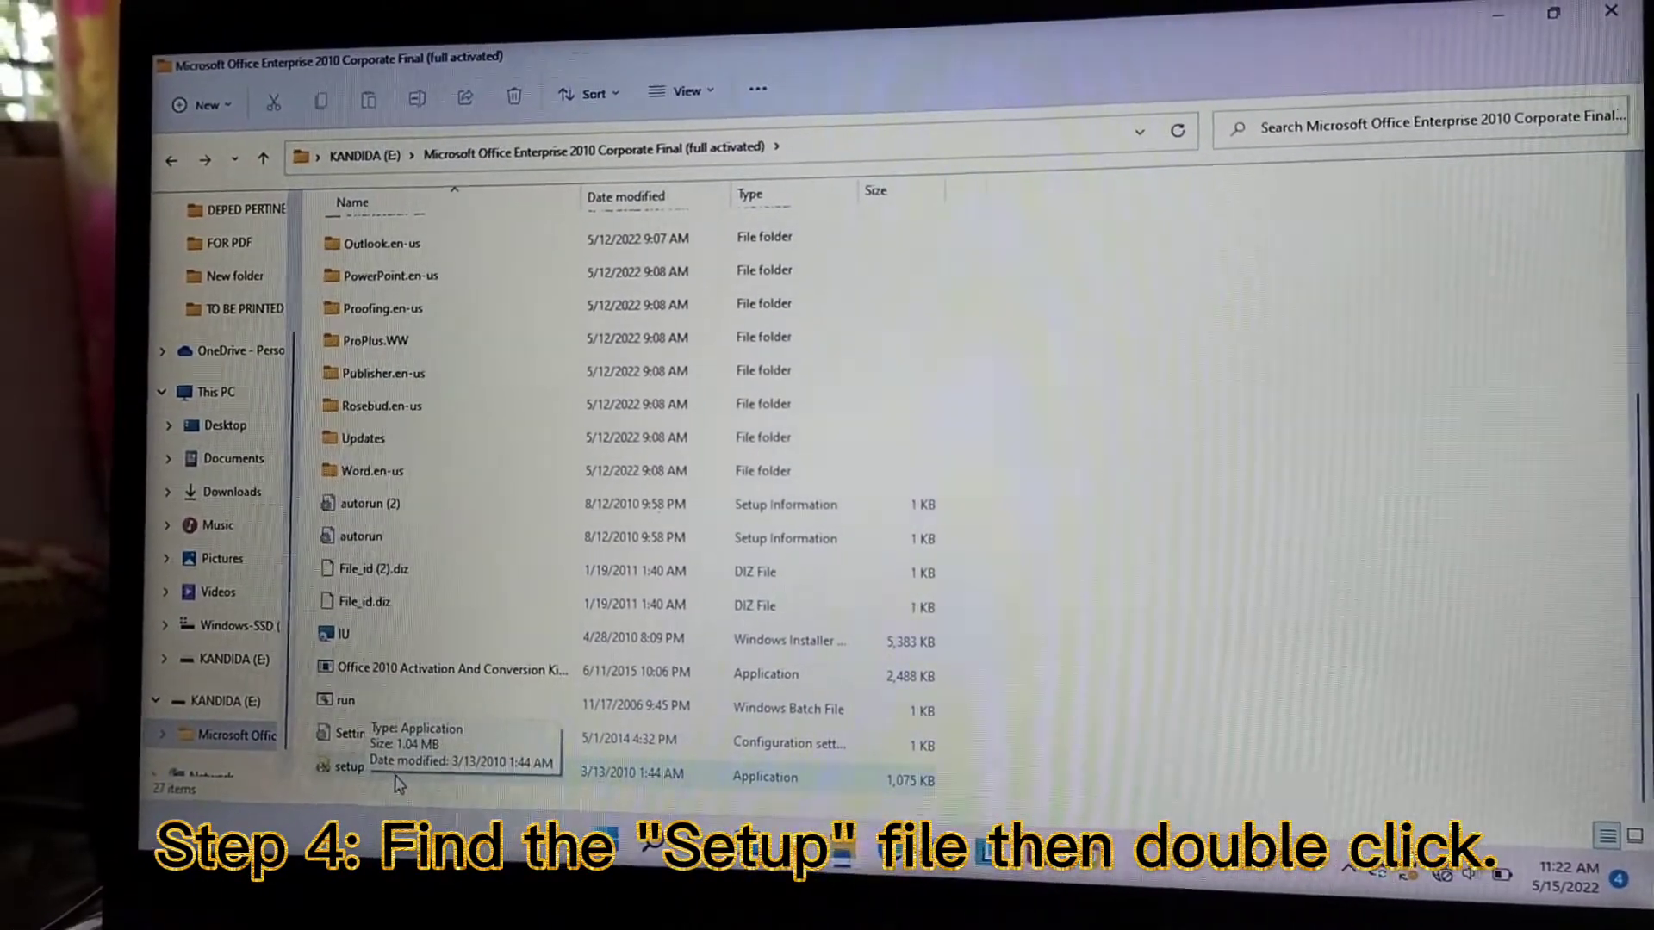
double_click(348, 767)
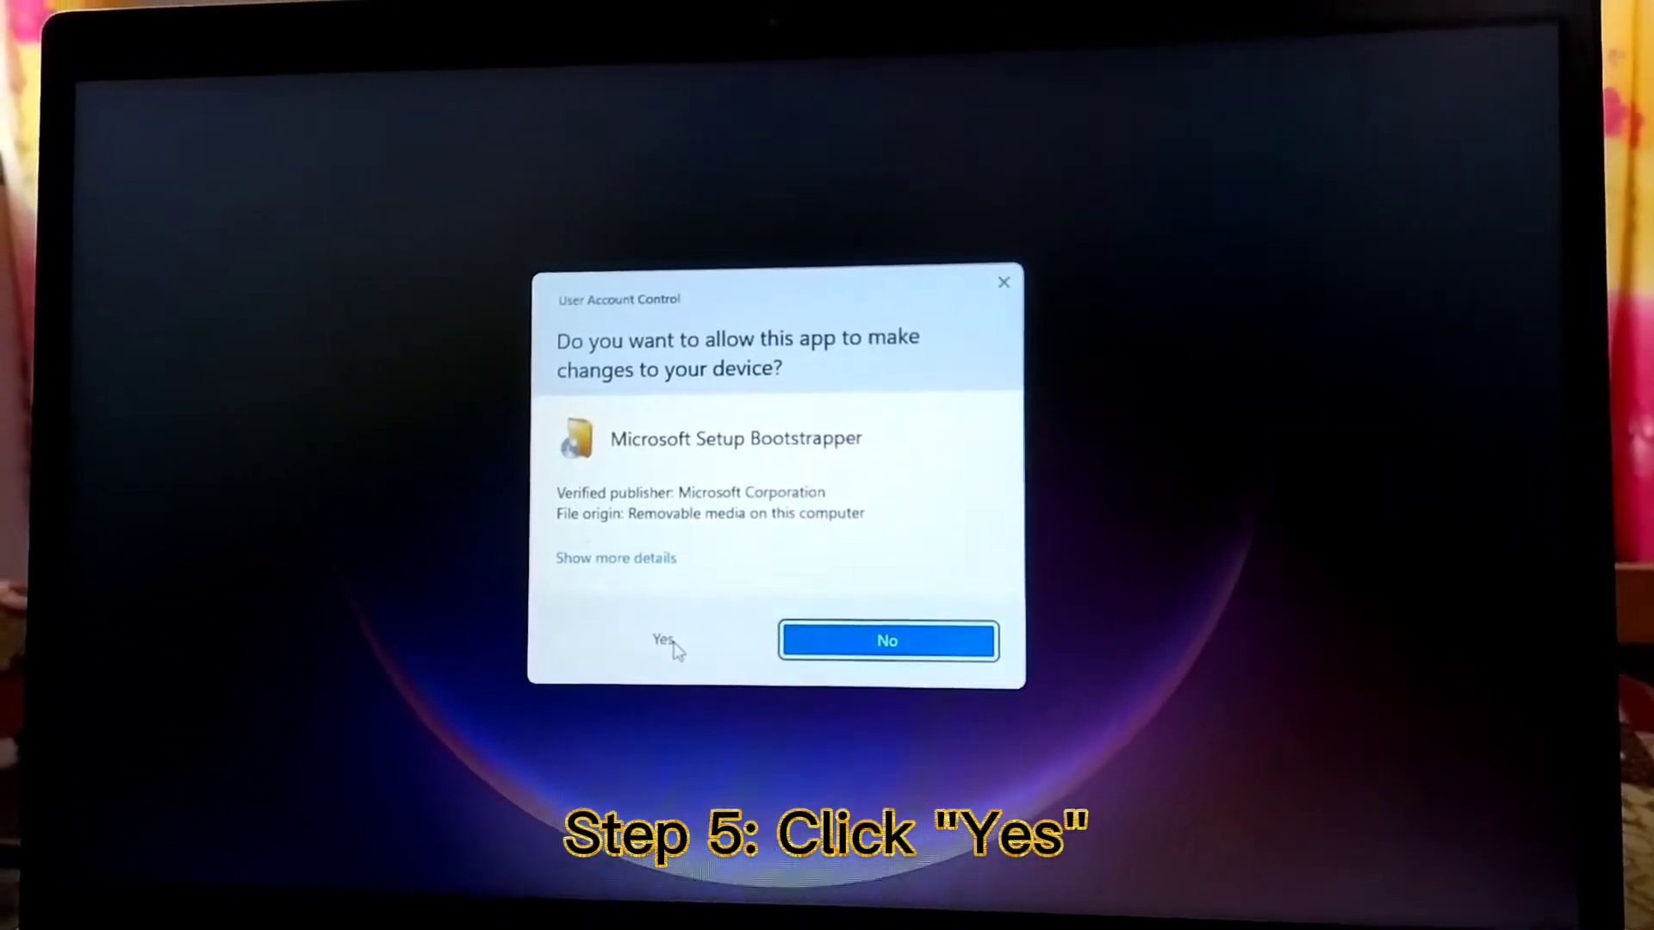
Grant the Microsoft Setup Bootstrapper permission with Yes in User Account Control
left_click(662, 641)
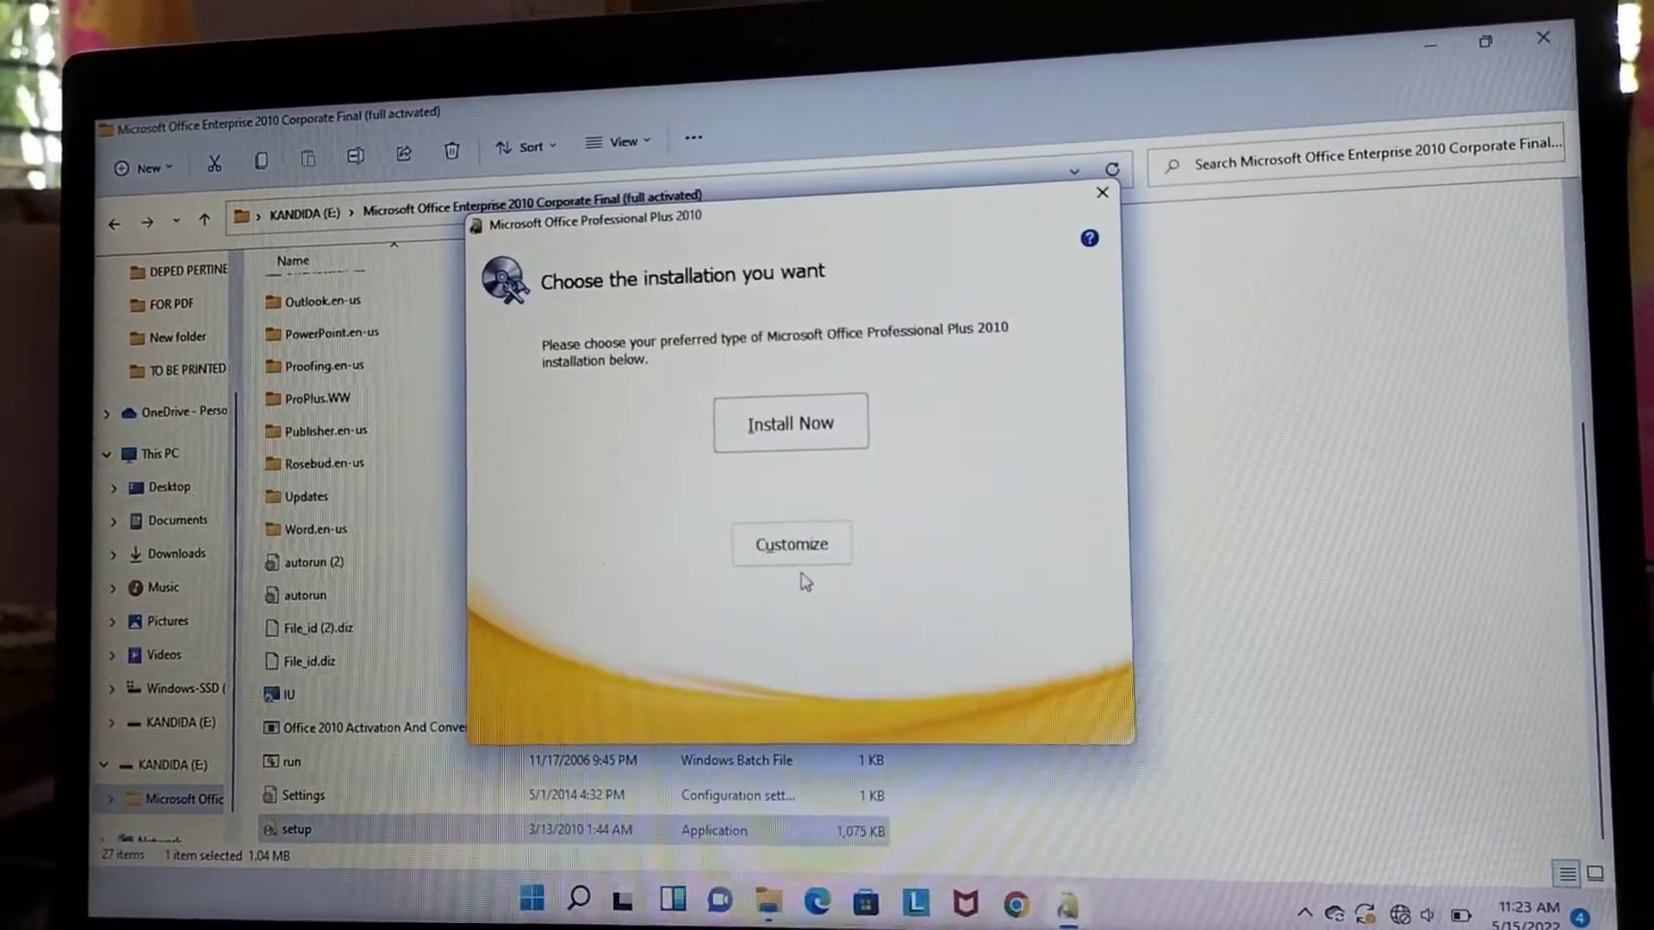
Choose Customize and set Access, other programs and Office Shared Features to Not Available, keeping Excel
left_click(791, 545)
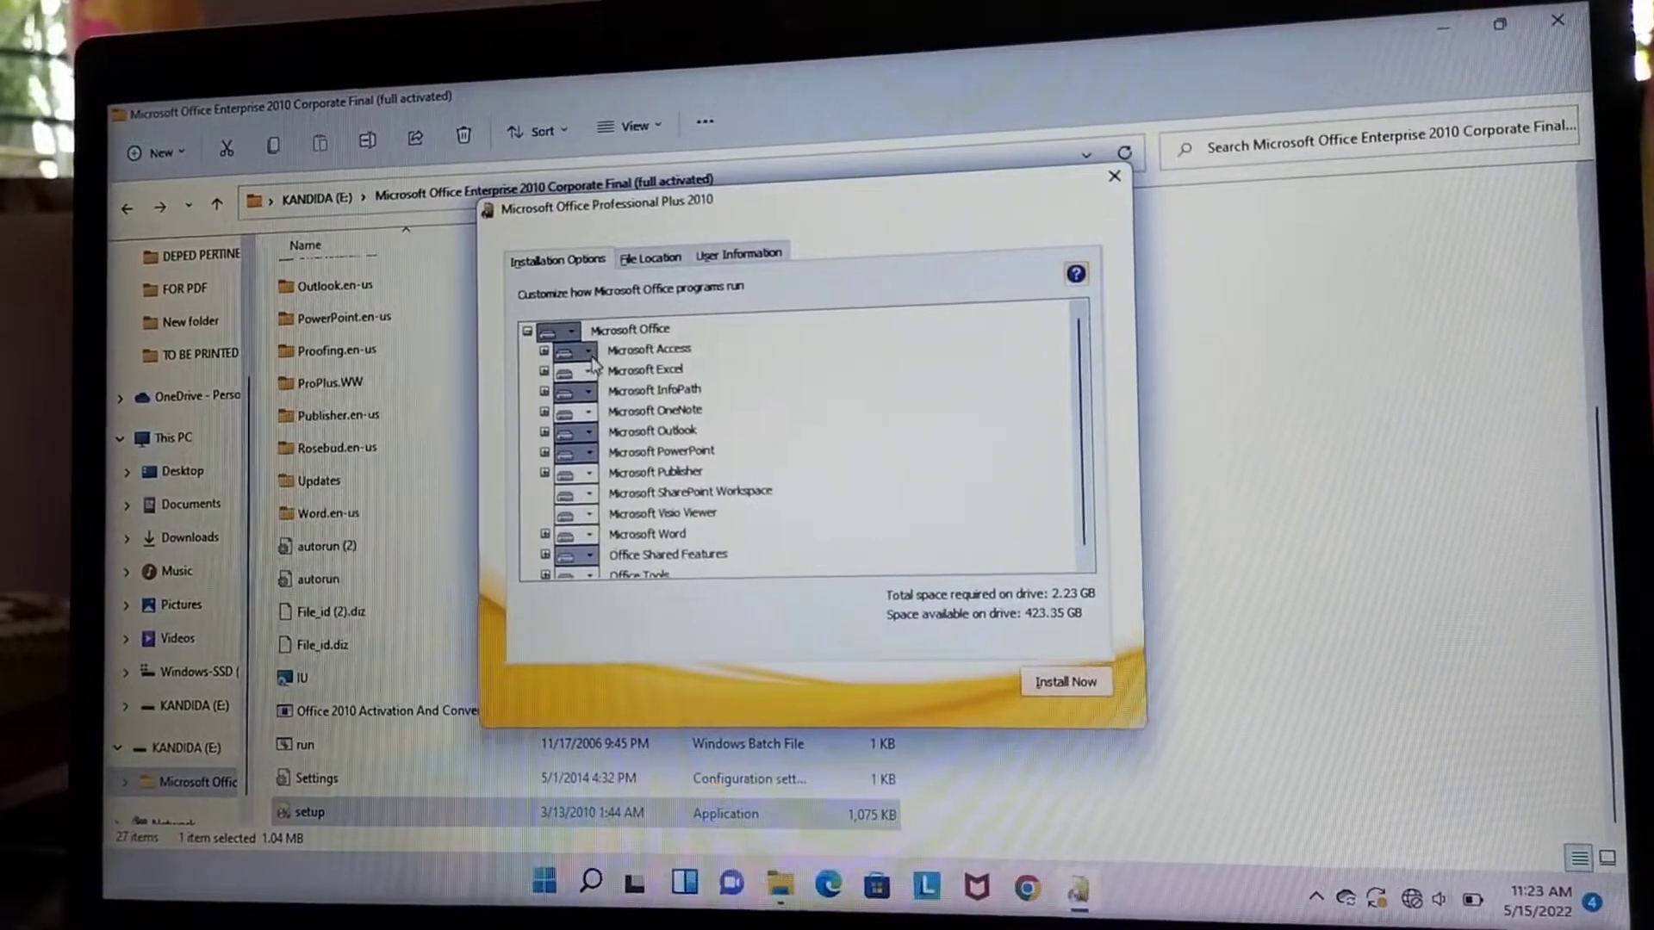
left_click(649, 350)
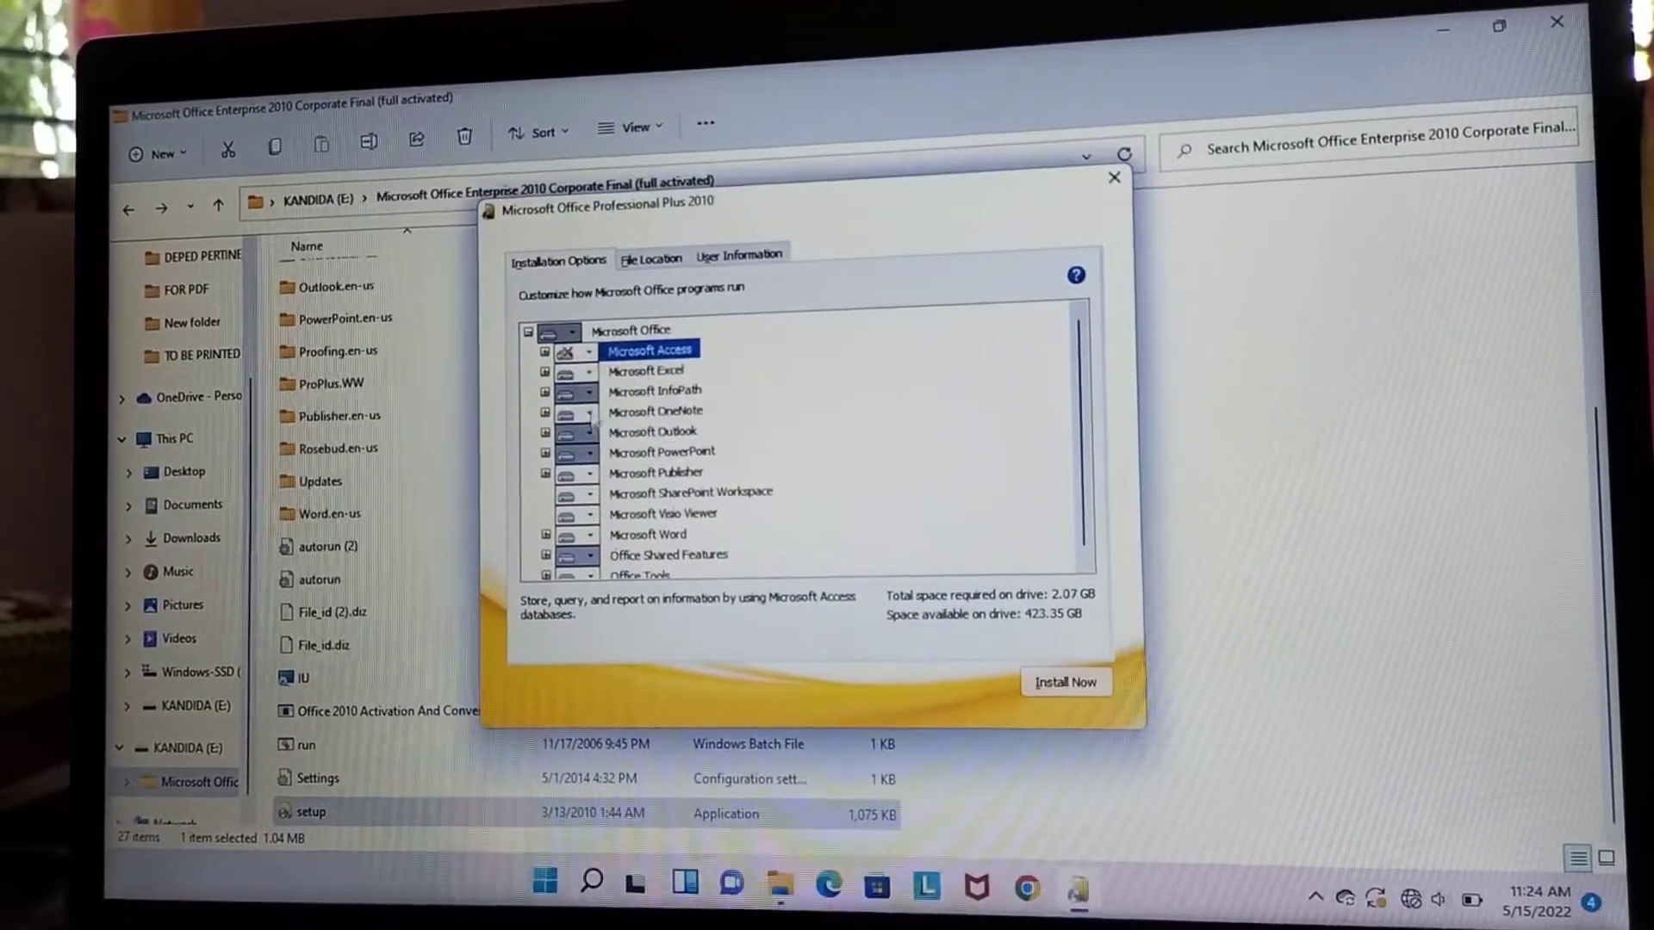
left_click(656, 407)
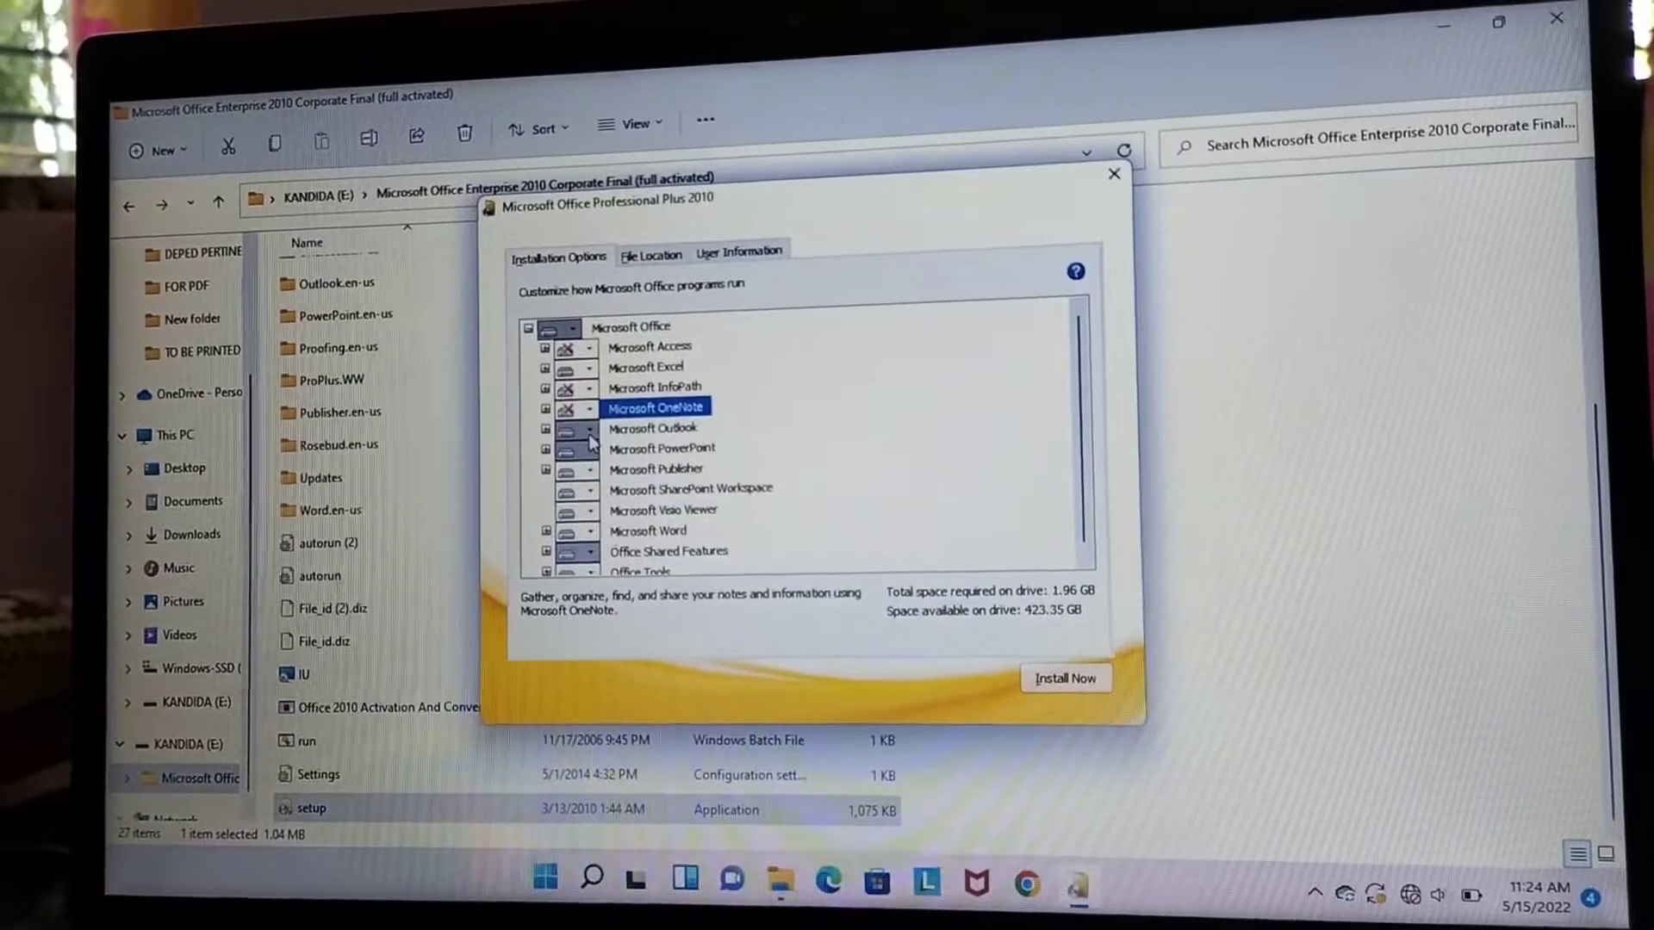
left_click(591, 469)
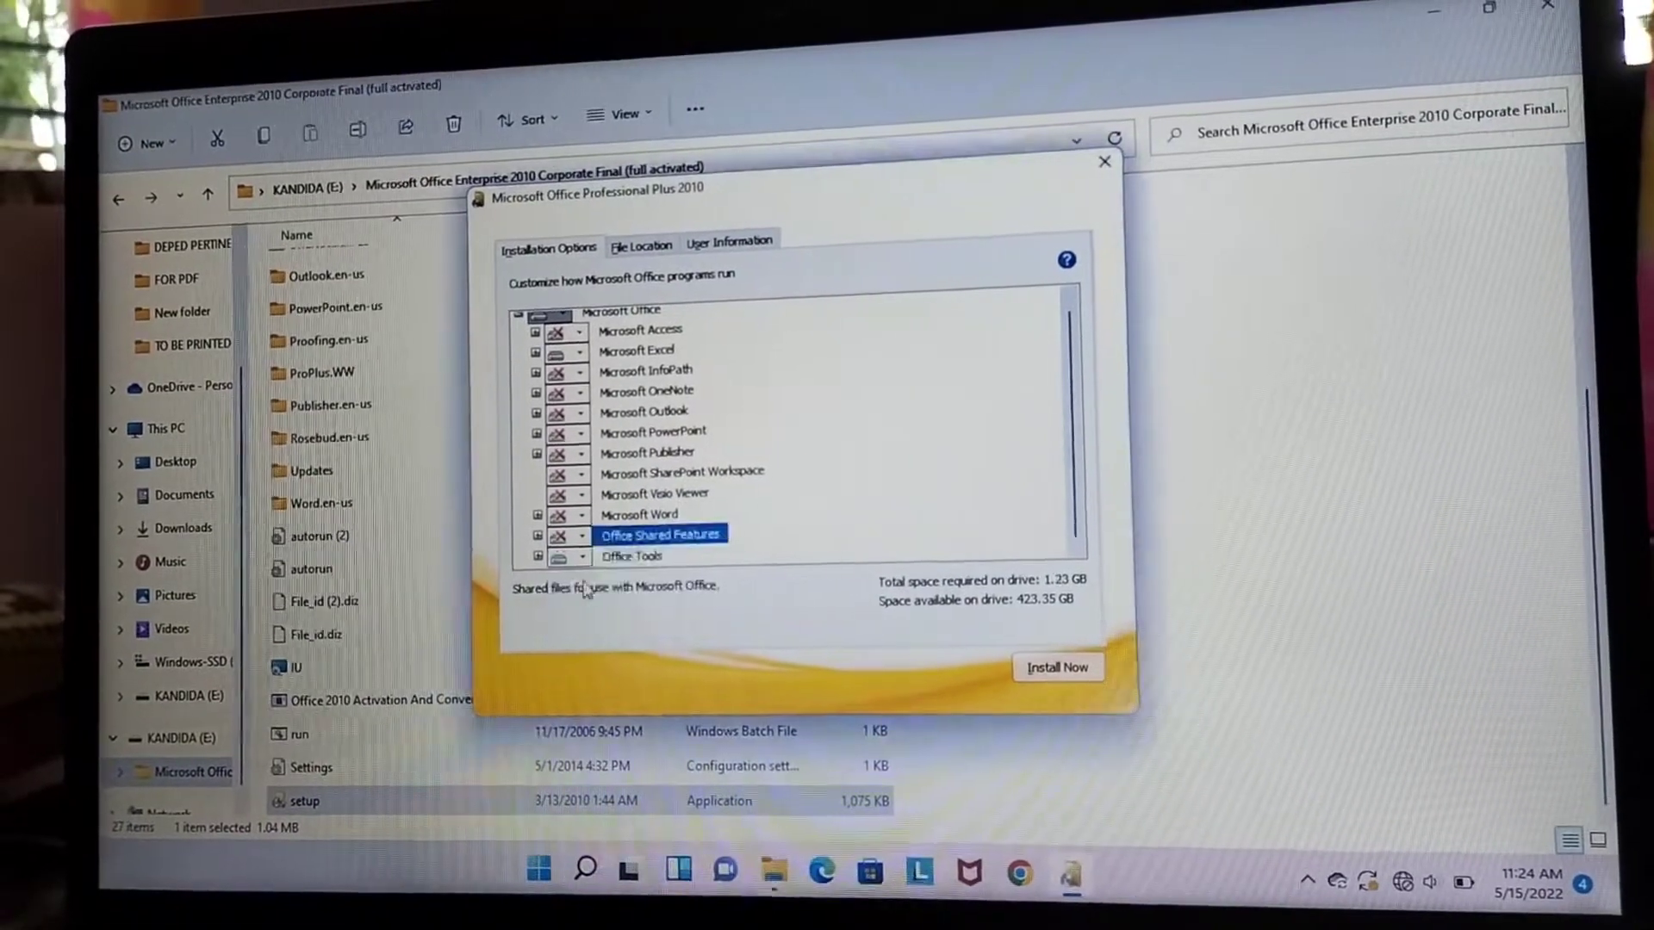
left_click(633, 557)
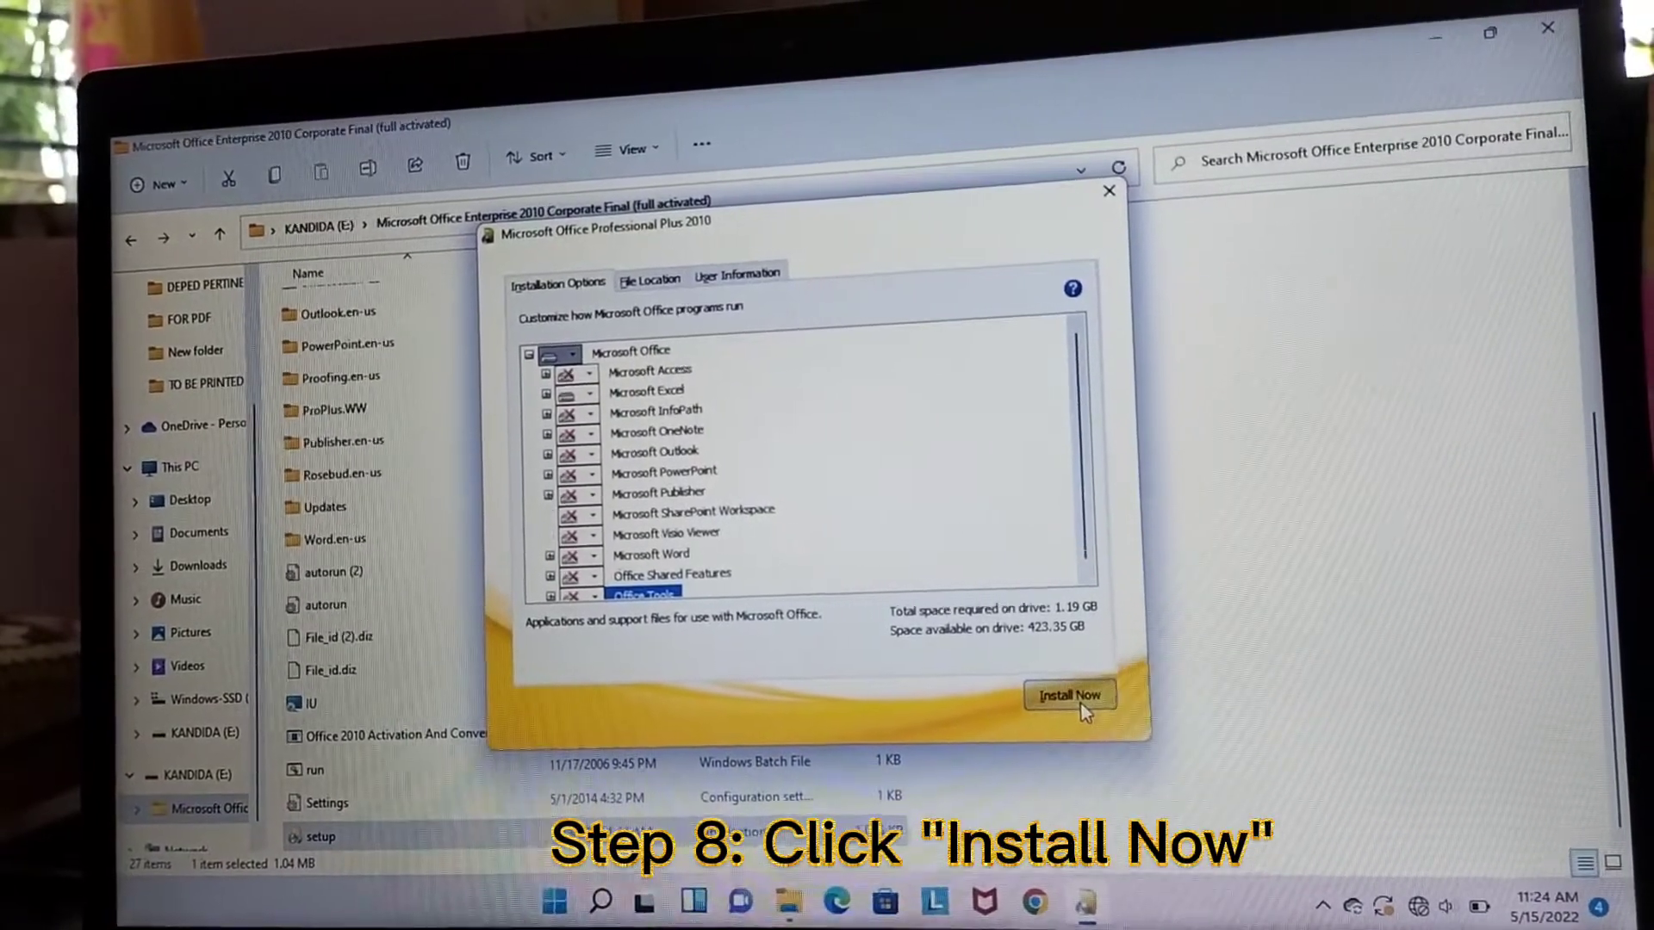
Run Install Now for the Excel-only selection and close the completion screen
left_click(1068, 694)
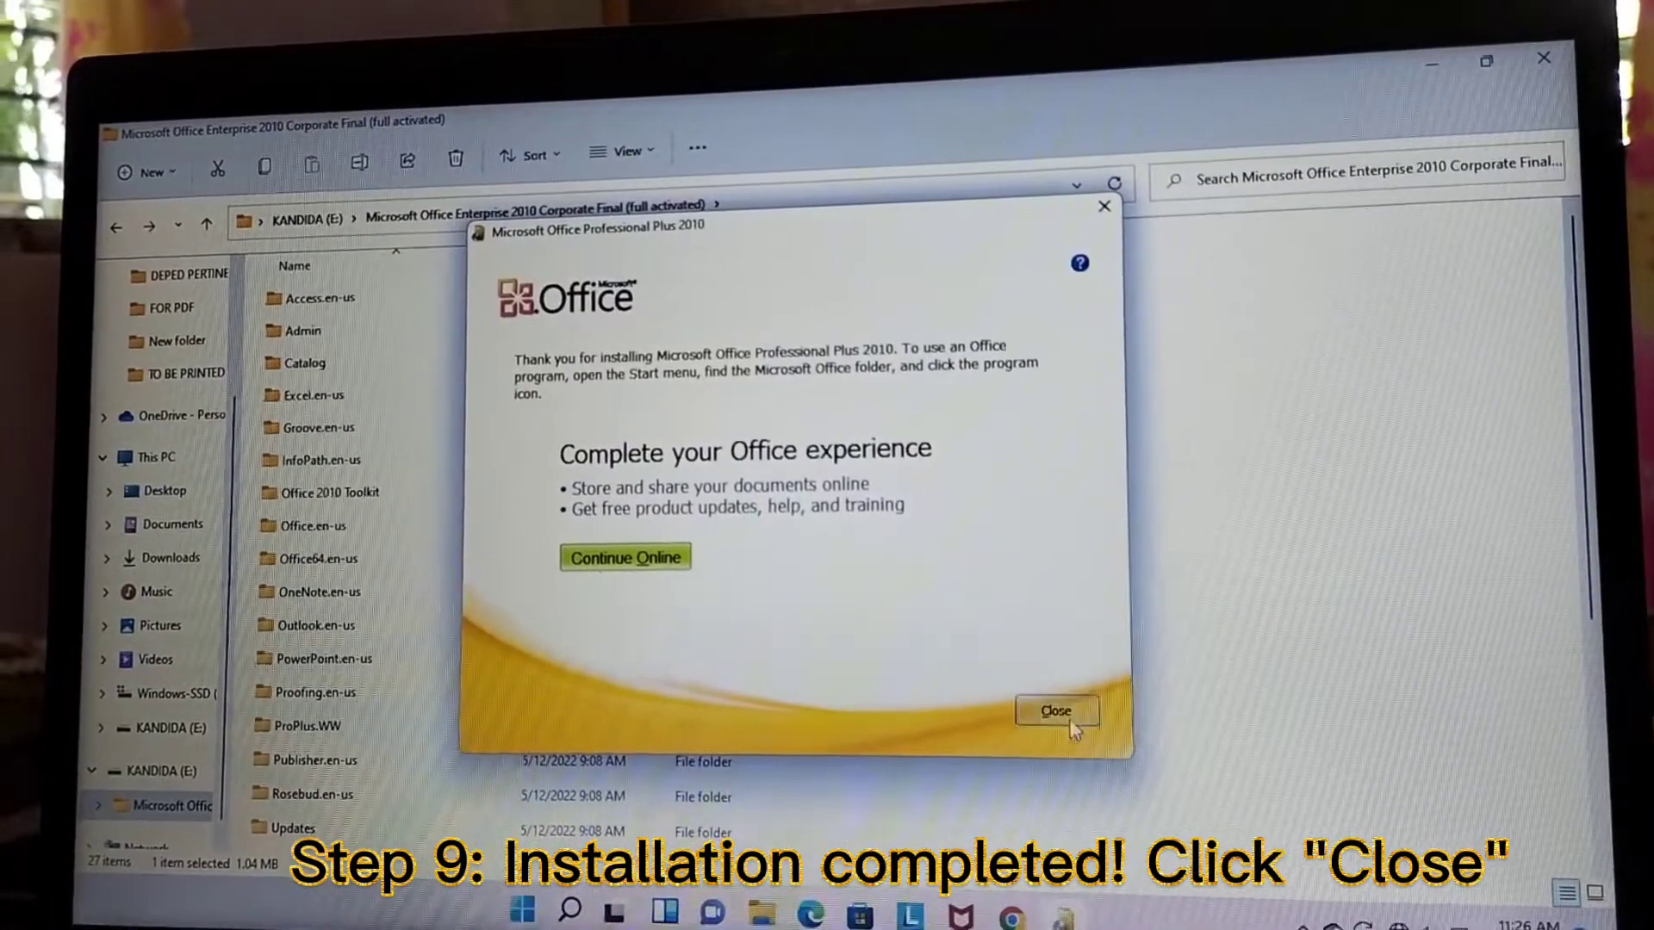
left_click(1056, 710)
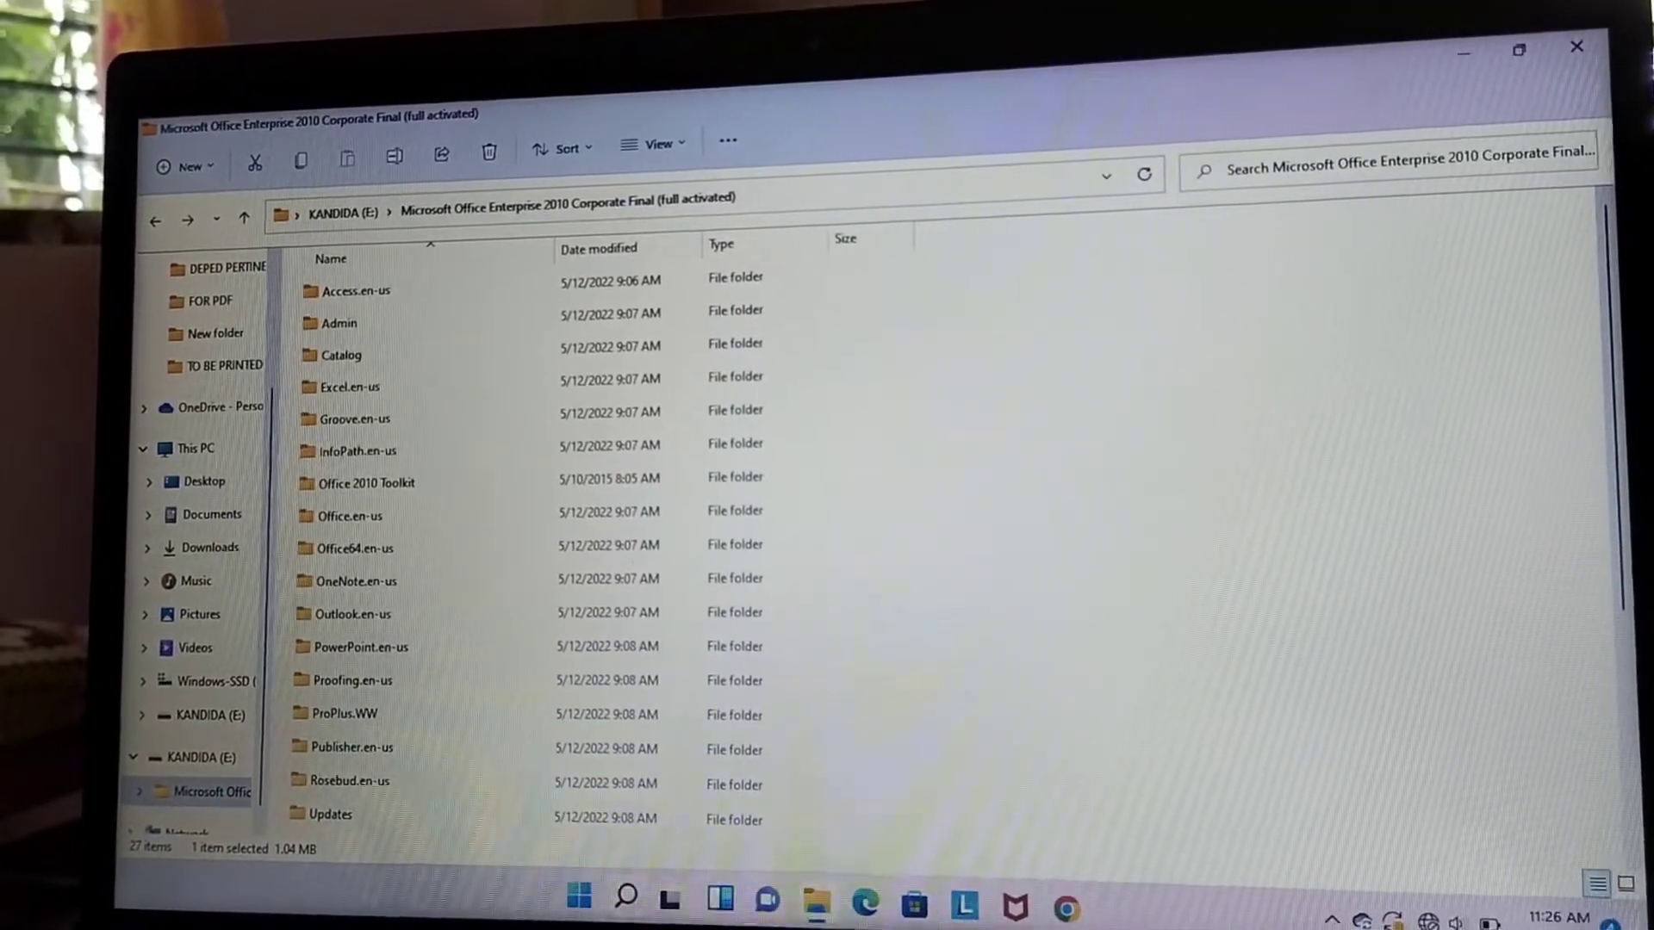
Search Windows for Microsoft Excel 2010 and open the Best match result's file location
left_click(626, 901)
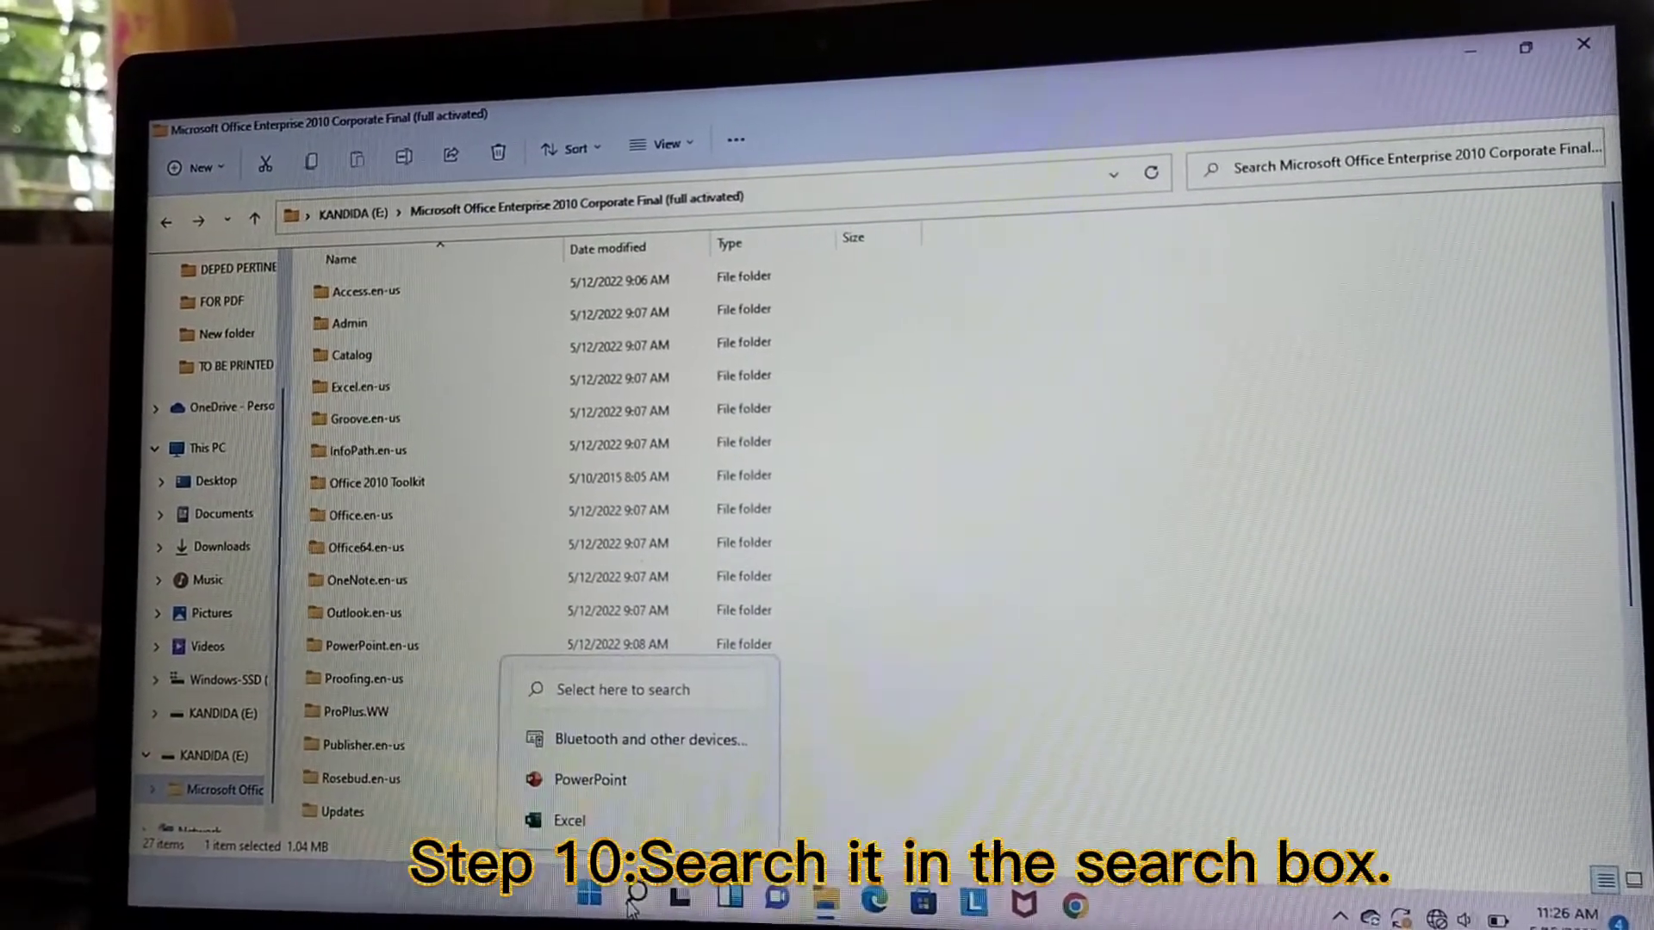
left_click(633, 905)
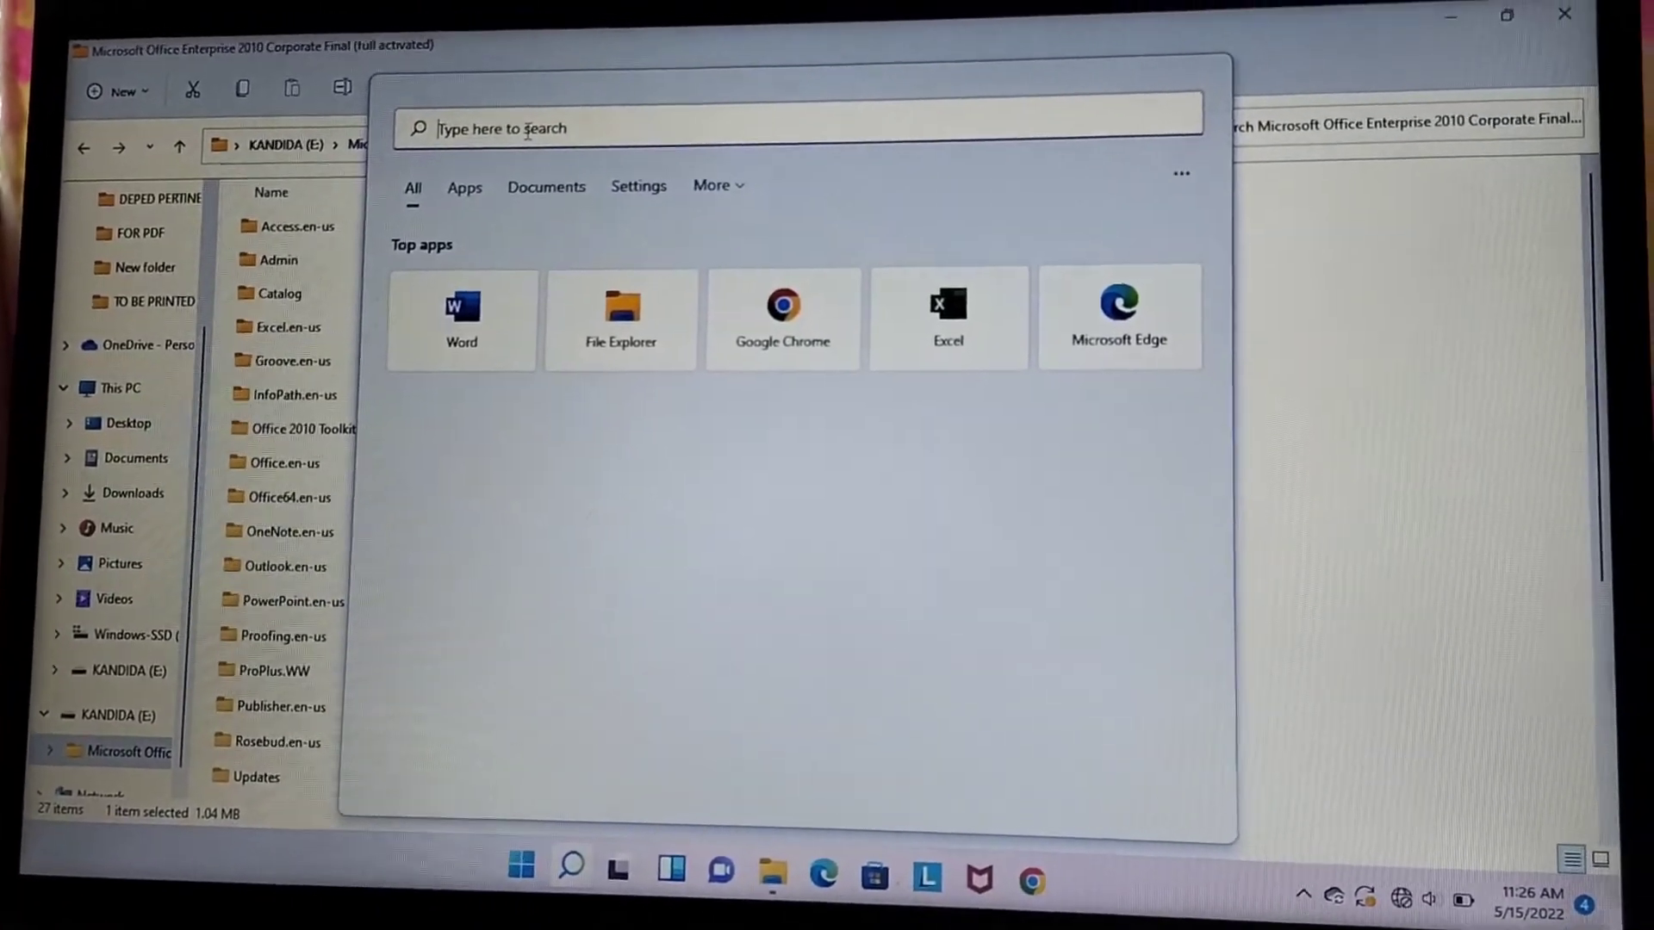
type("microsoft store")
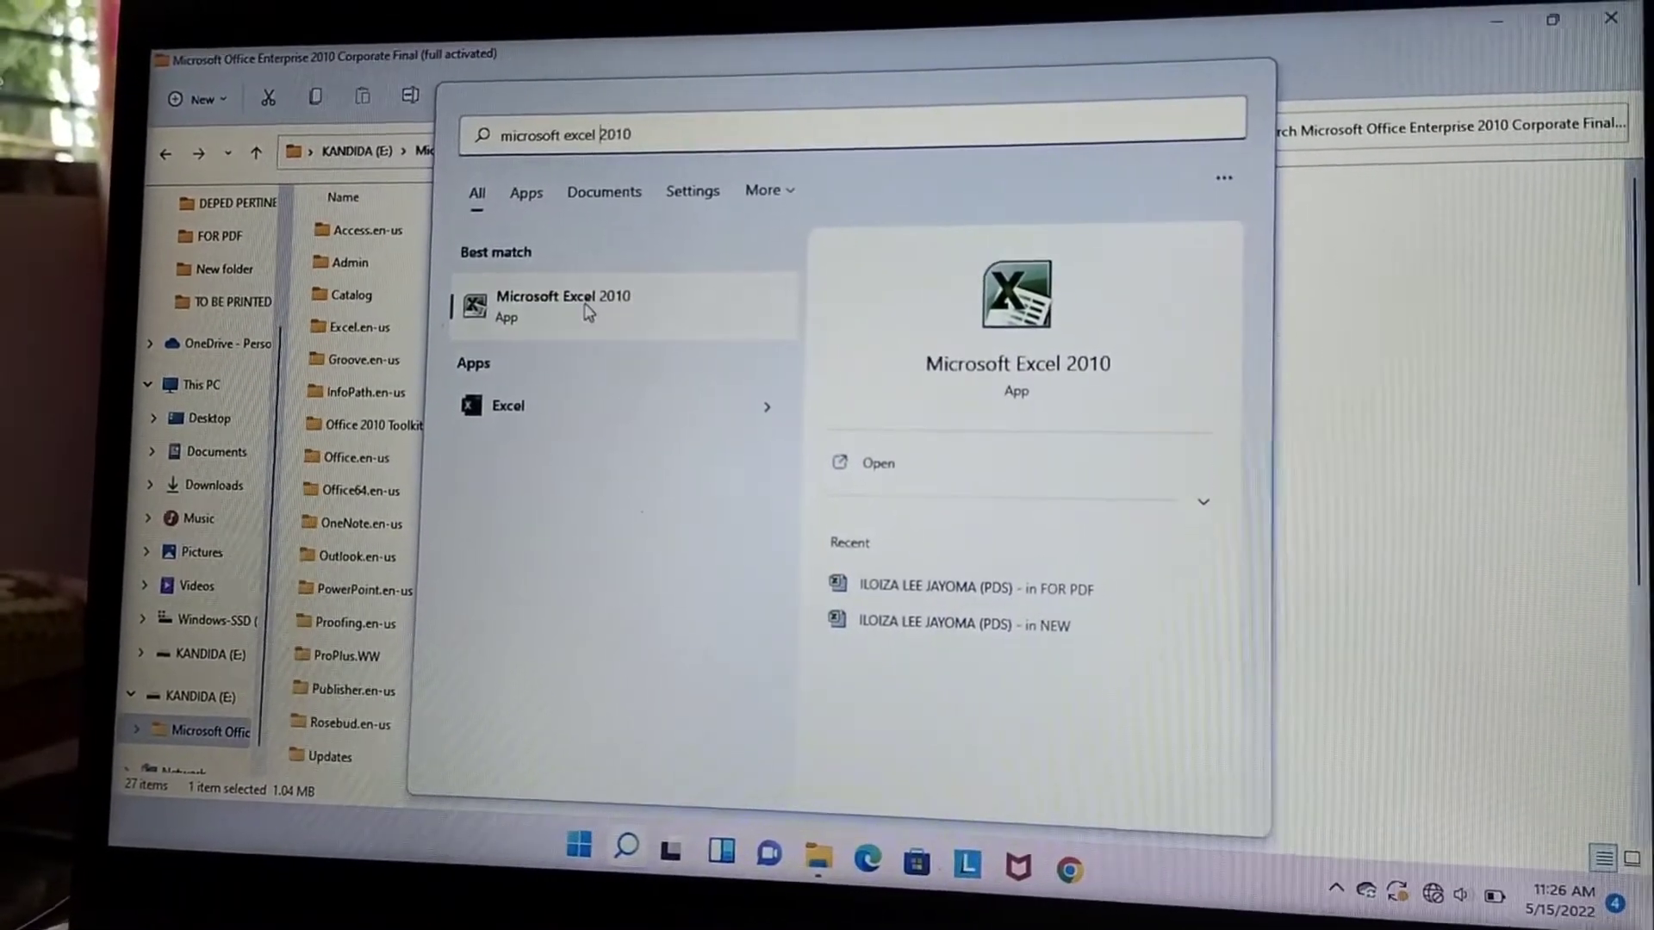
right_click(562, 303)
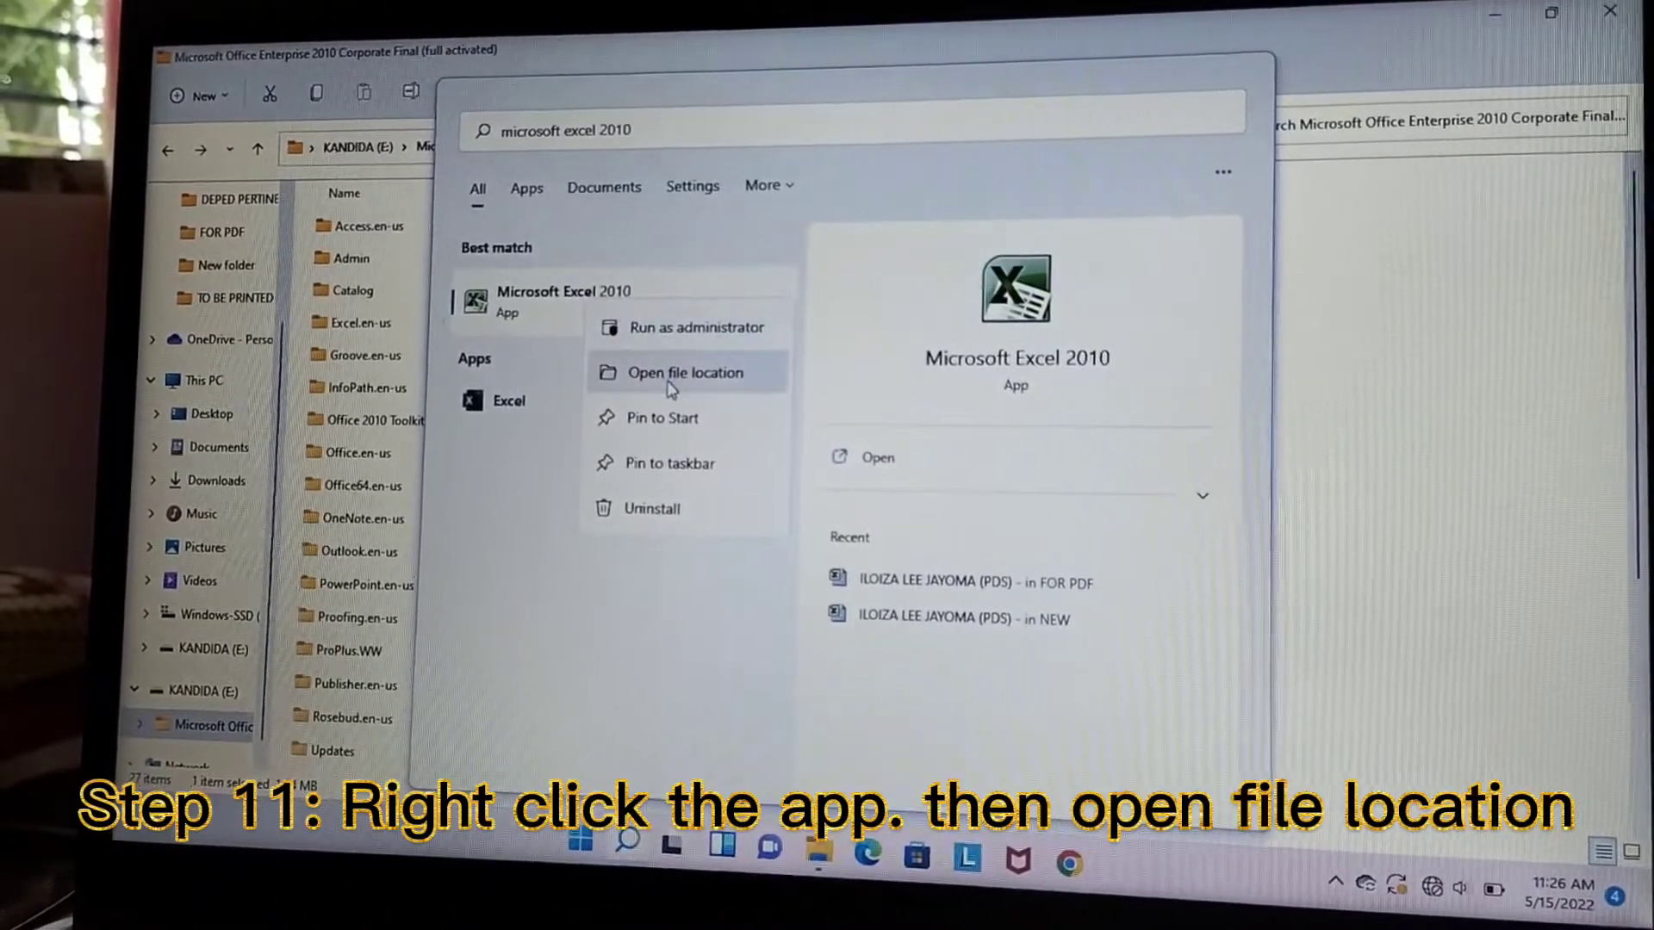
left_click(684, 372)
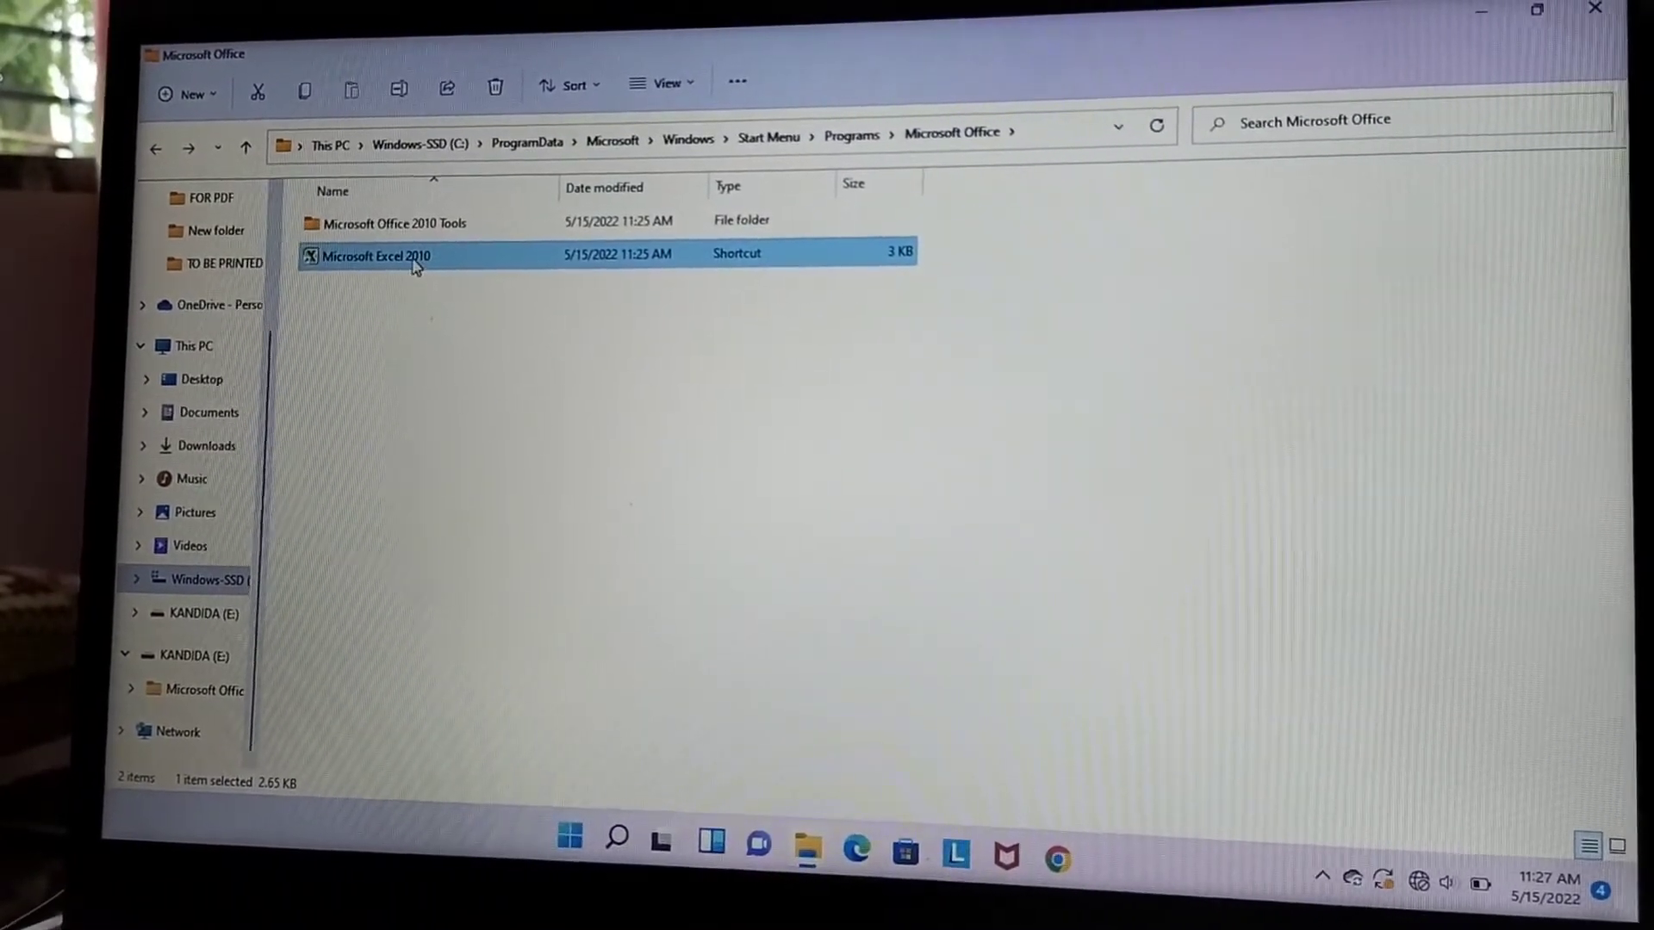
Copy the Microsoft Excel 2010 shortcut from the Start Menu Microsoft Office folder
right_click(377, 253)
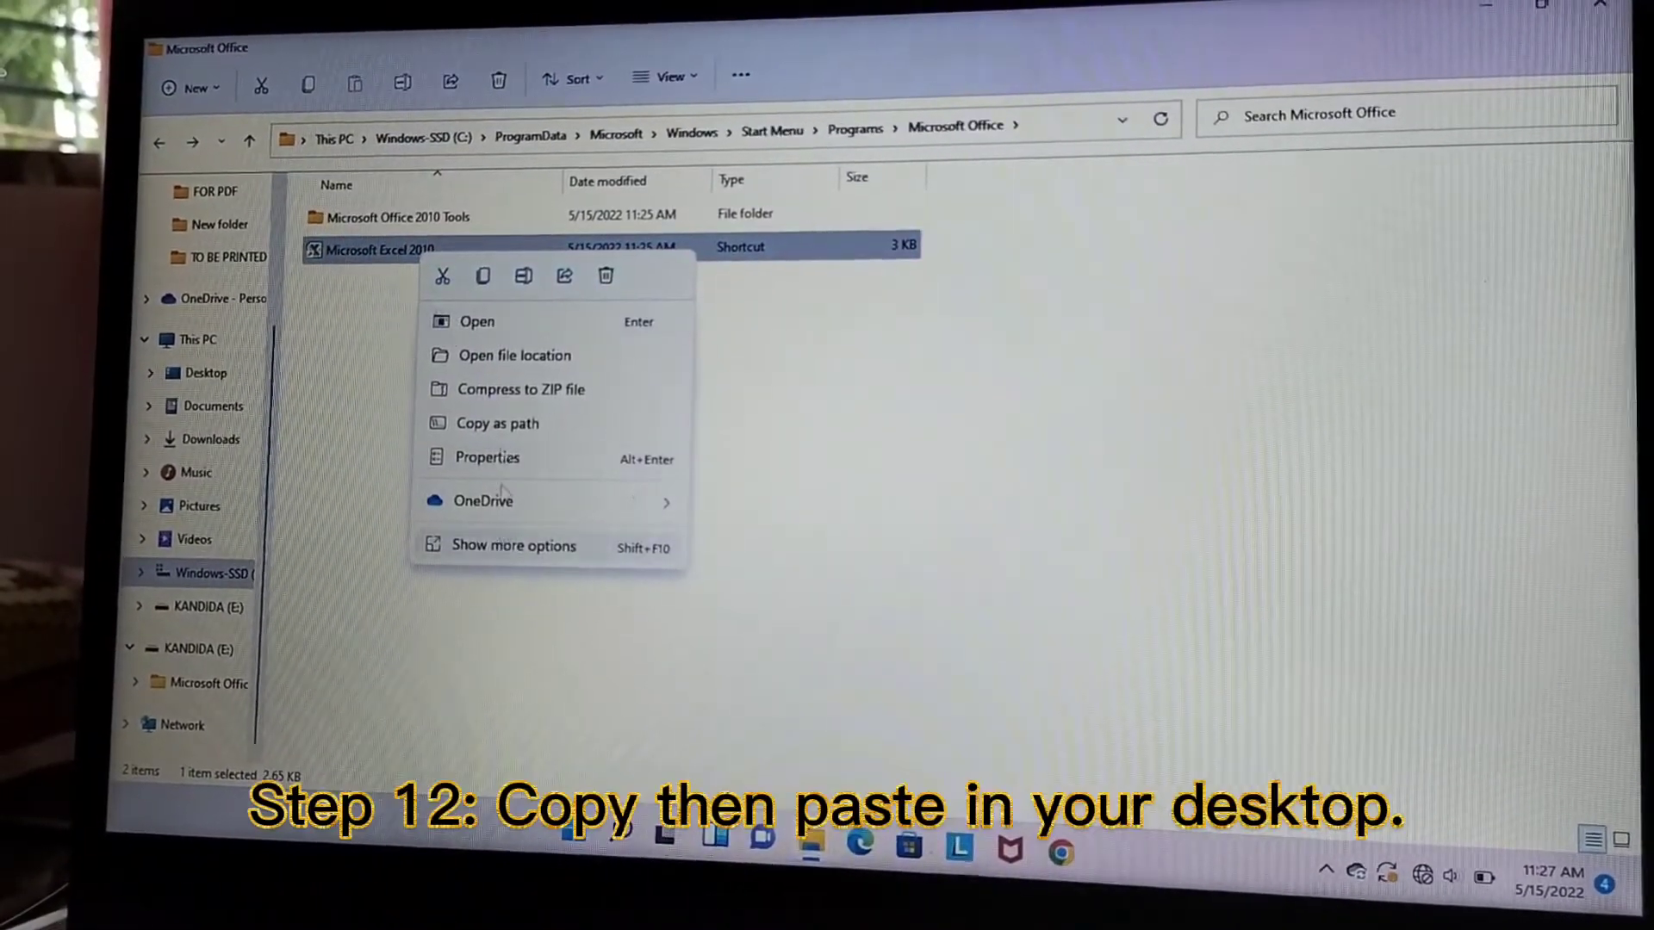
mouse_move(482, 276)
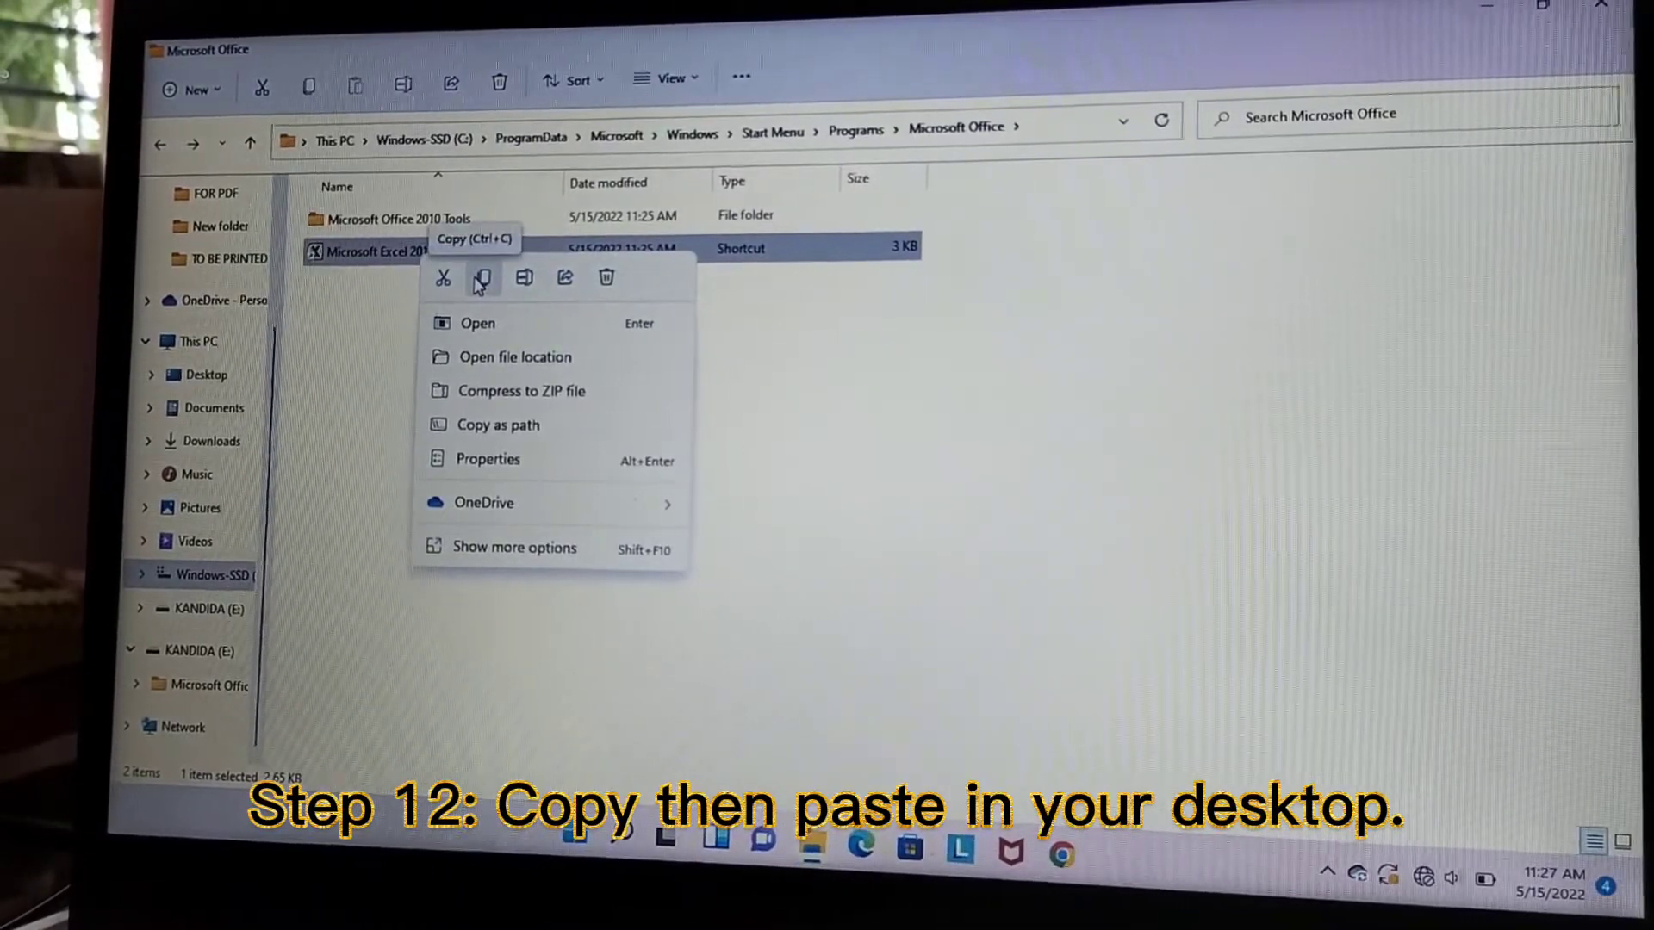
left_click(481, 278)
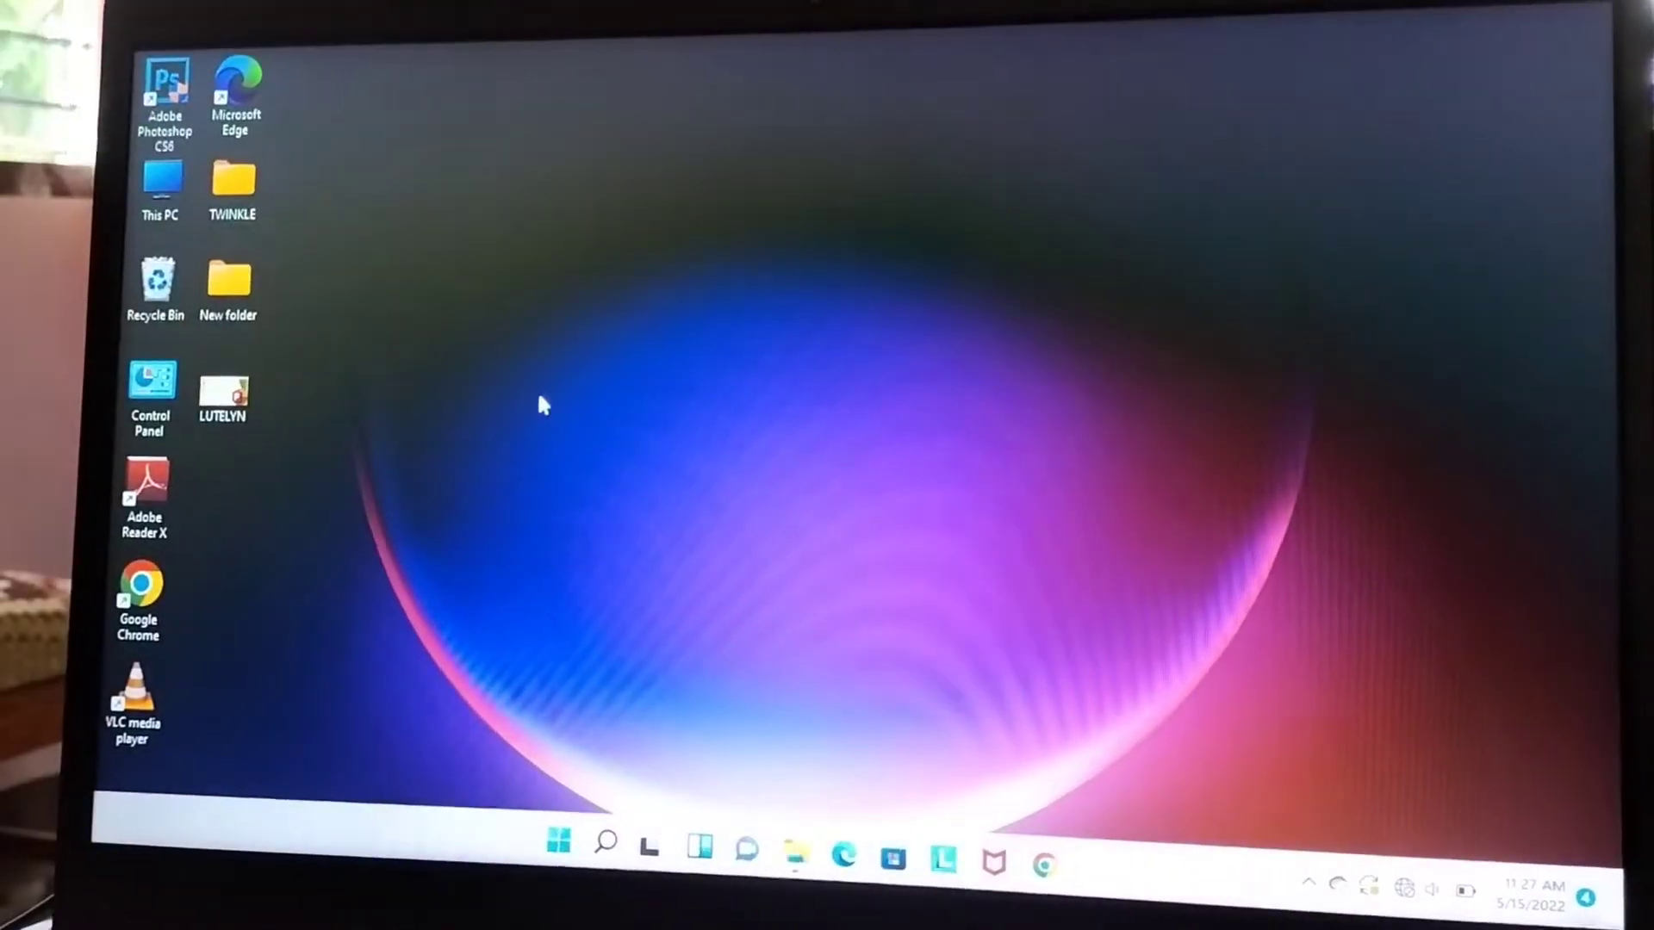
Paste the Microsoft Excel 2010 shortcut onto an empty area of the desktop
right_click(543, 405)
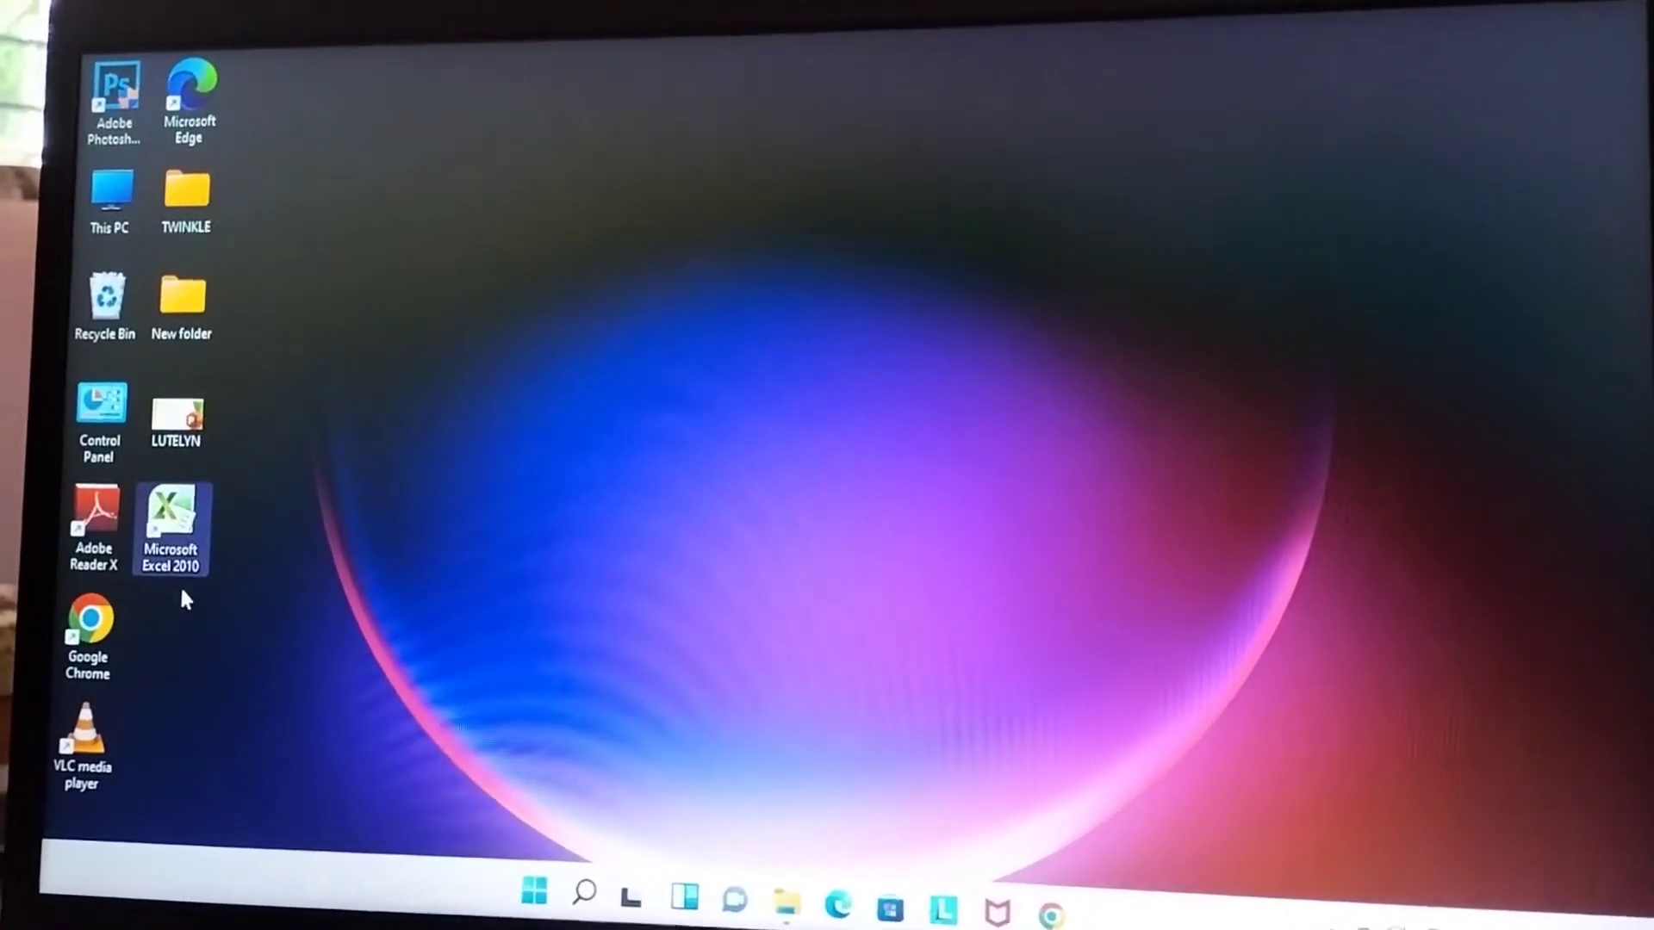
mouse_move(169, 537)
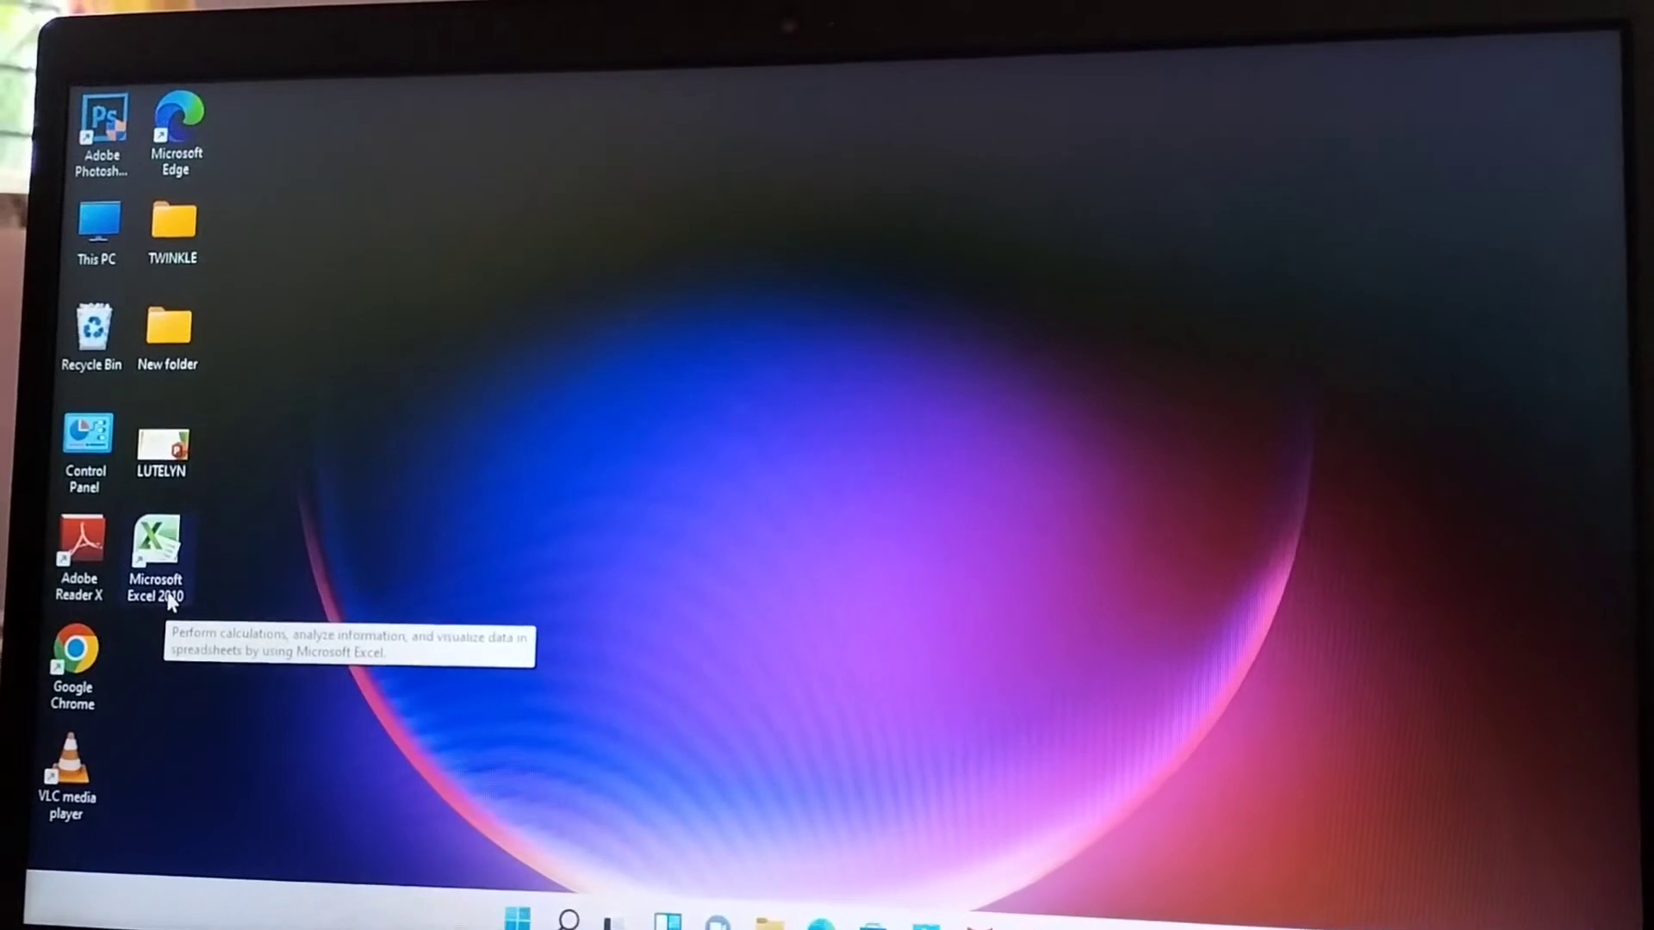